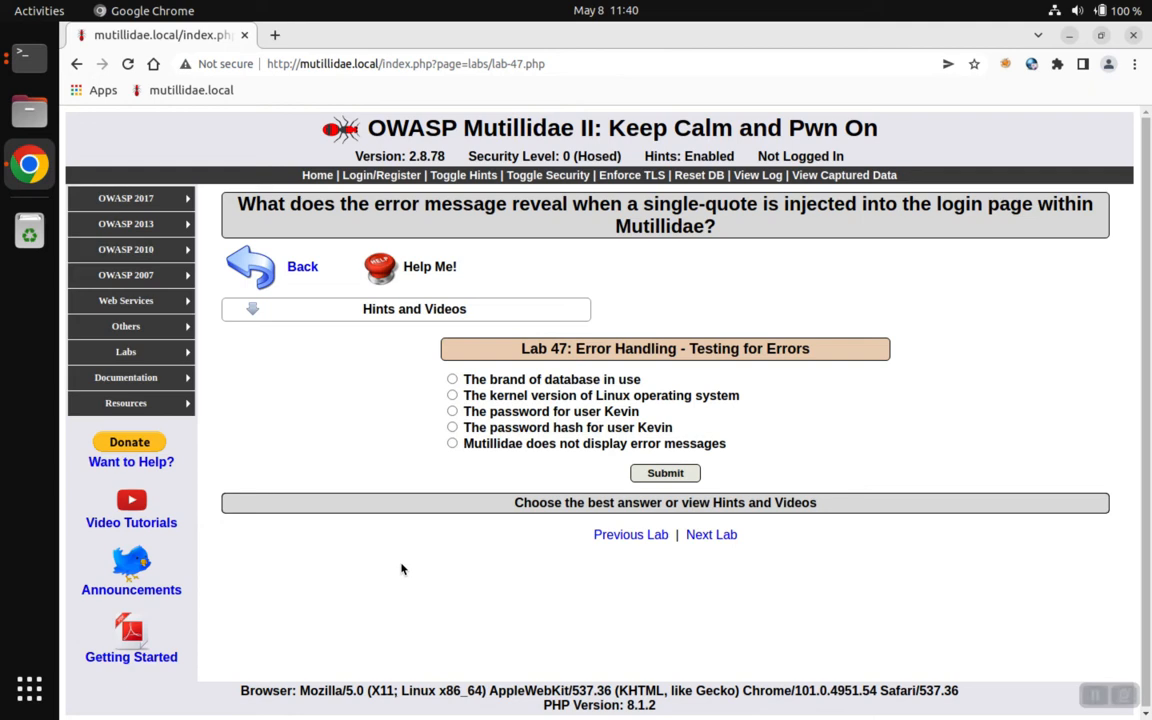
pyautogui.moveTo(678, 380)
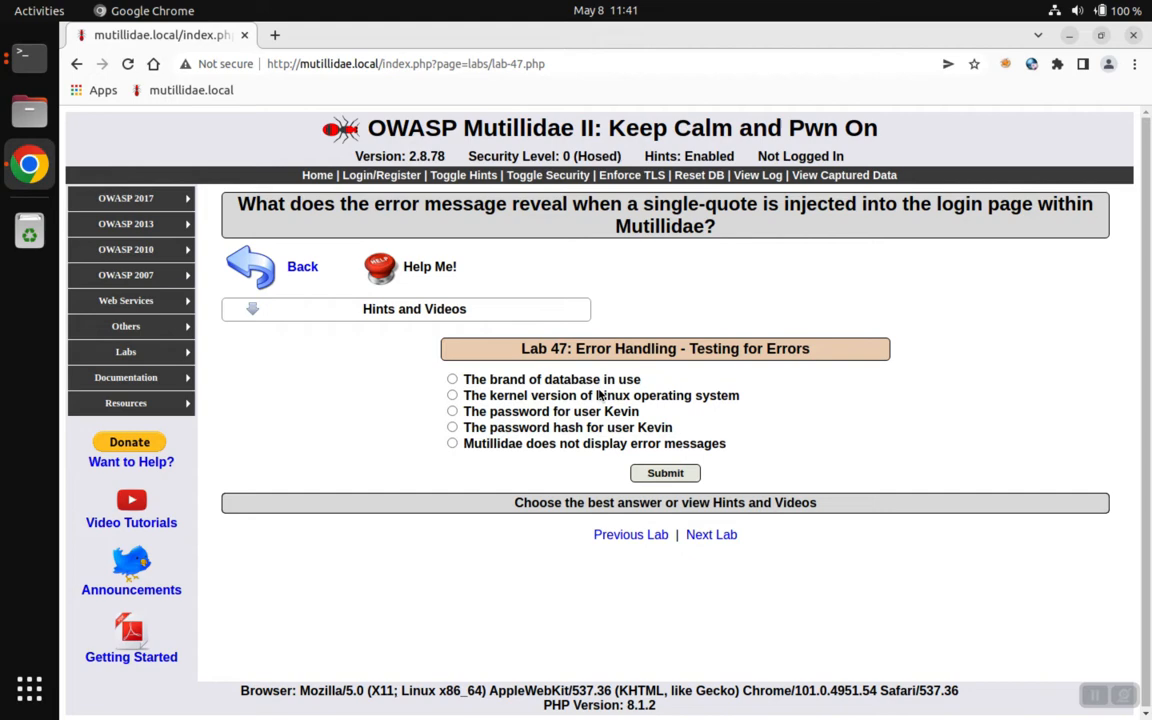
pyautogui.moveTo(764, 178)
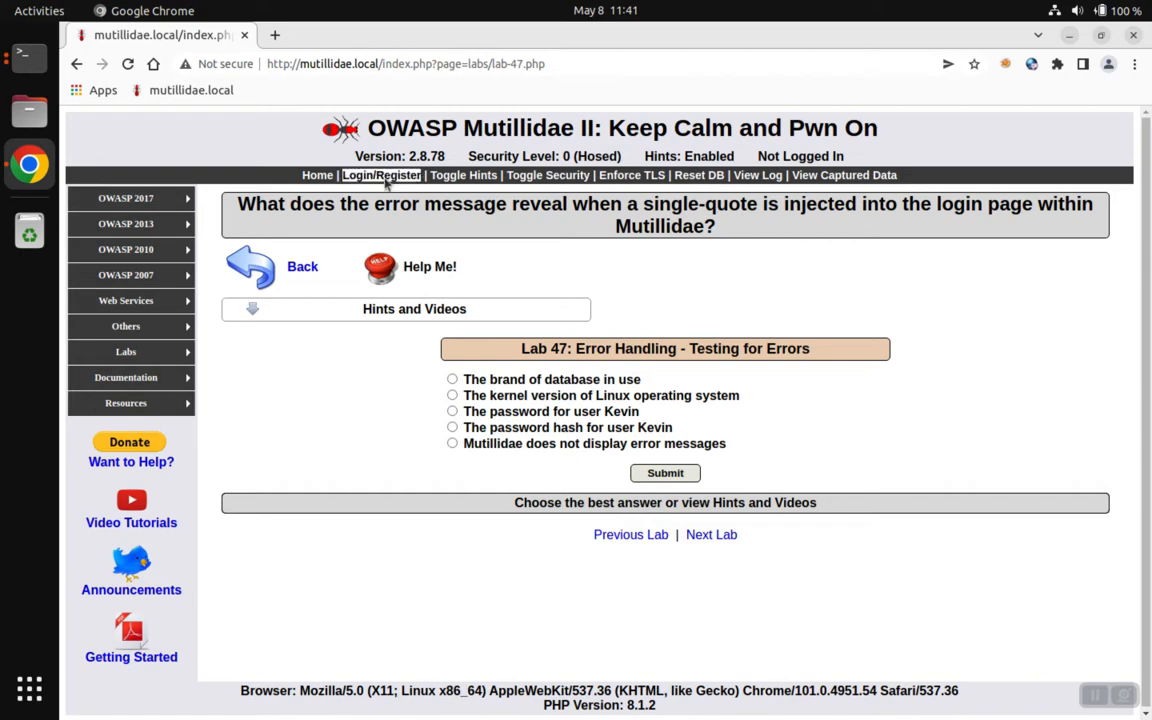
# Go to the Login/Register page and place the cursor in the Username field.
pyautogui.click(380, 174)
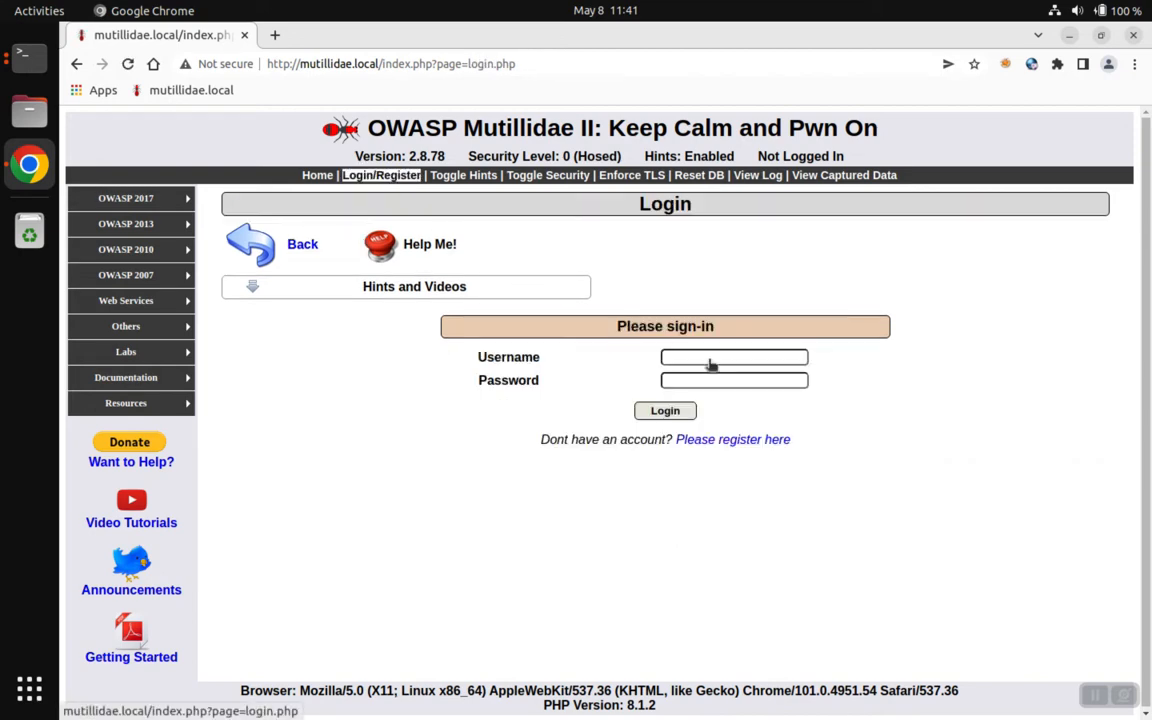
pyautogui.click(734, 356)
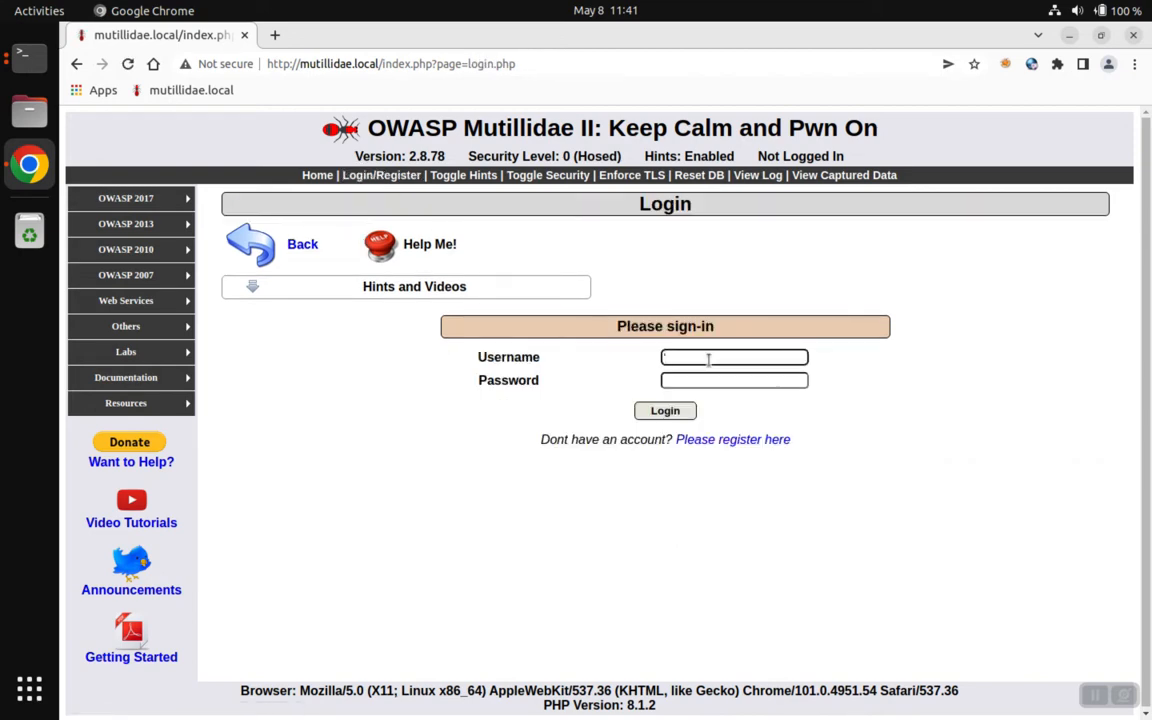
pyautogui.click(664, 410)
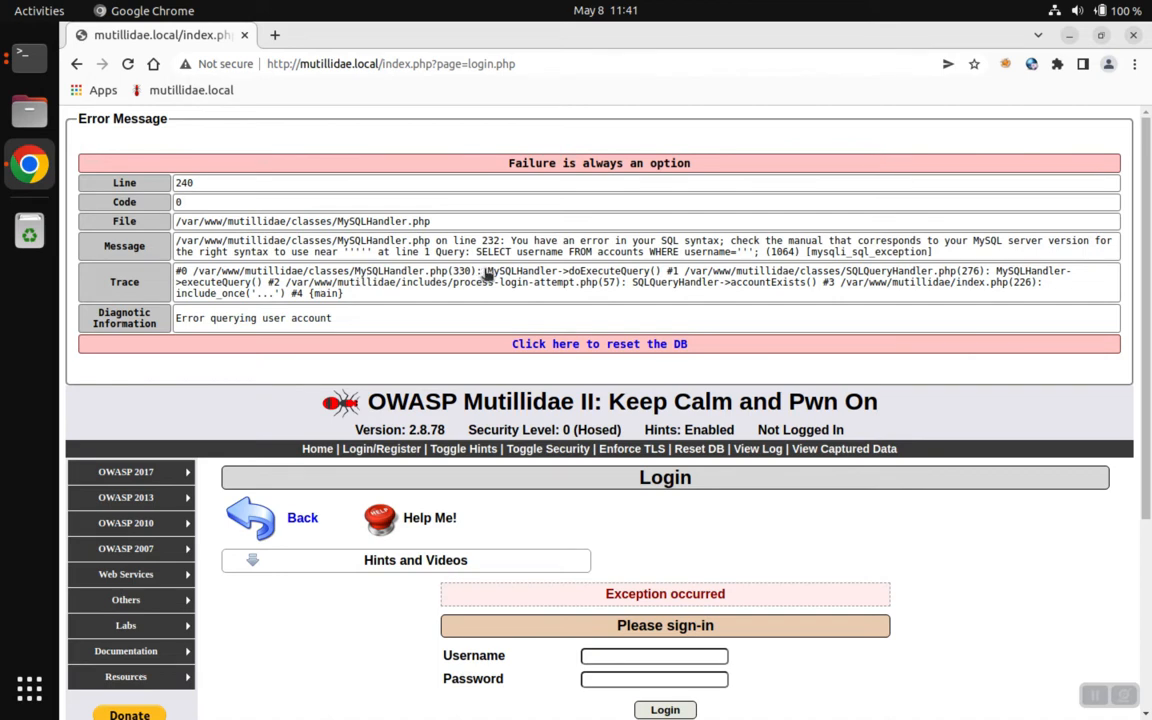
pyautogui.moveTo(836, 260)
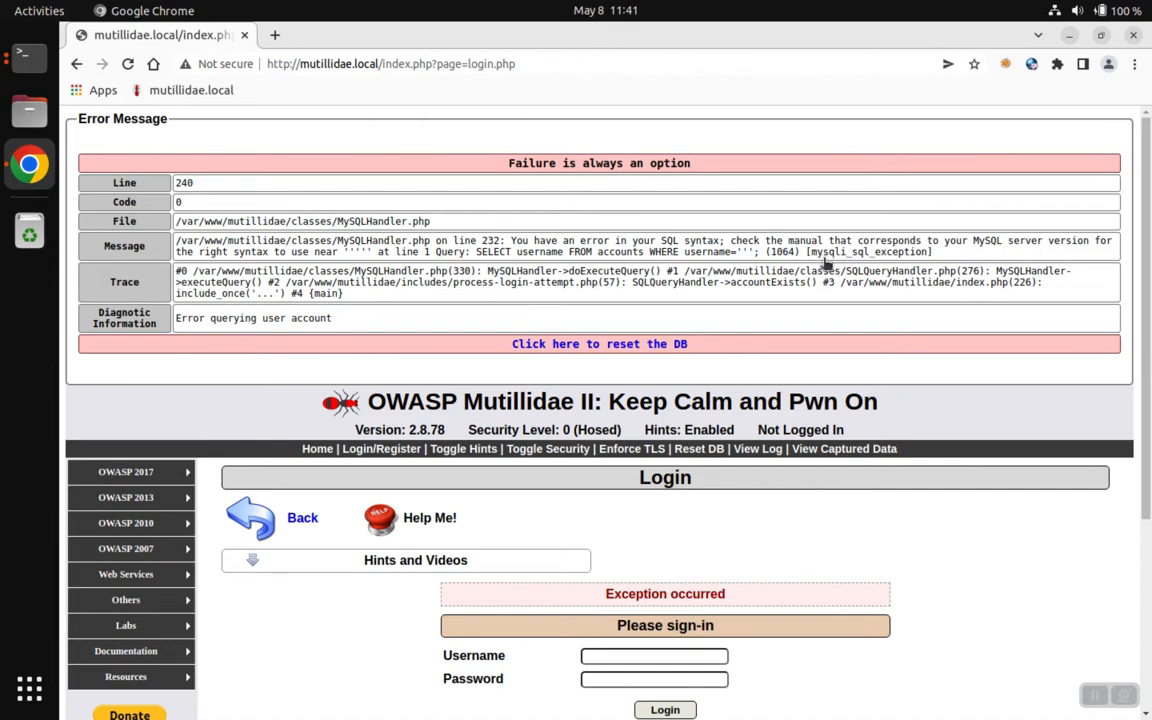
pyautogui.moveTo(996, 248)
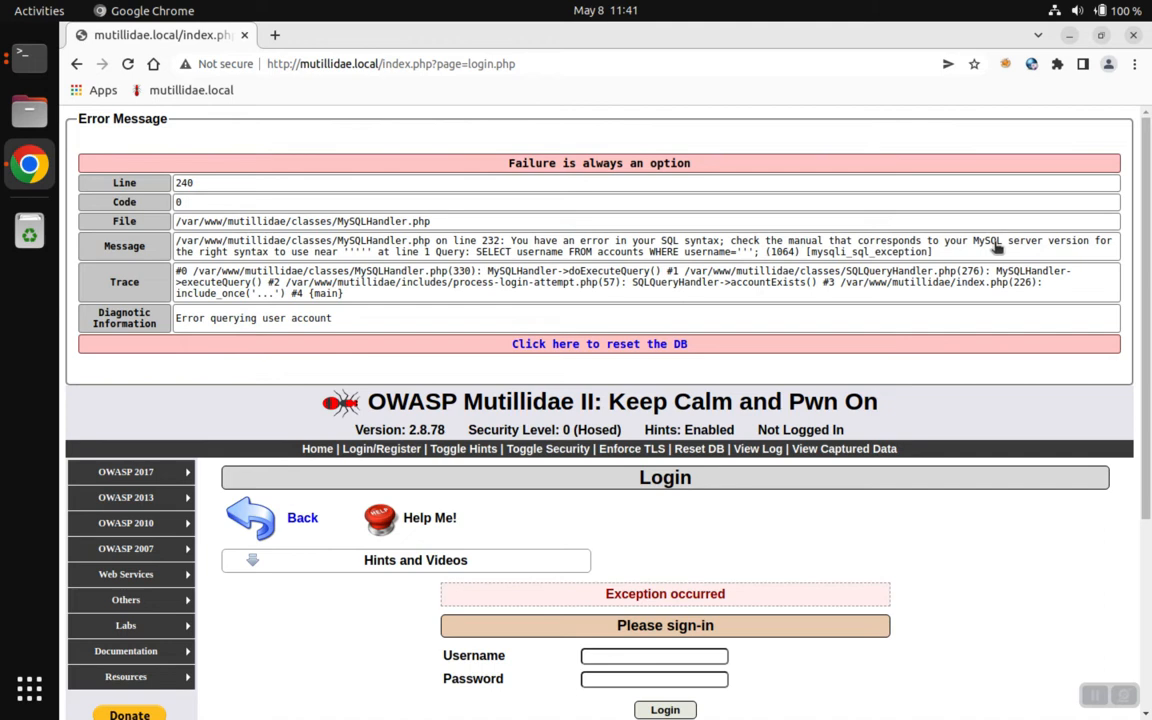
# Highlight MySQLHandler in the error trace to confirm MySQL, then return to the login page.
pyautogui.doubleClick(986, 240)
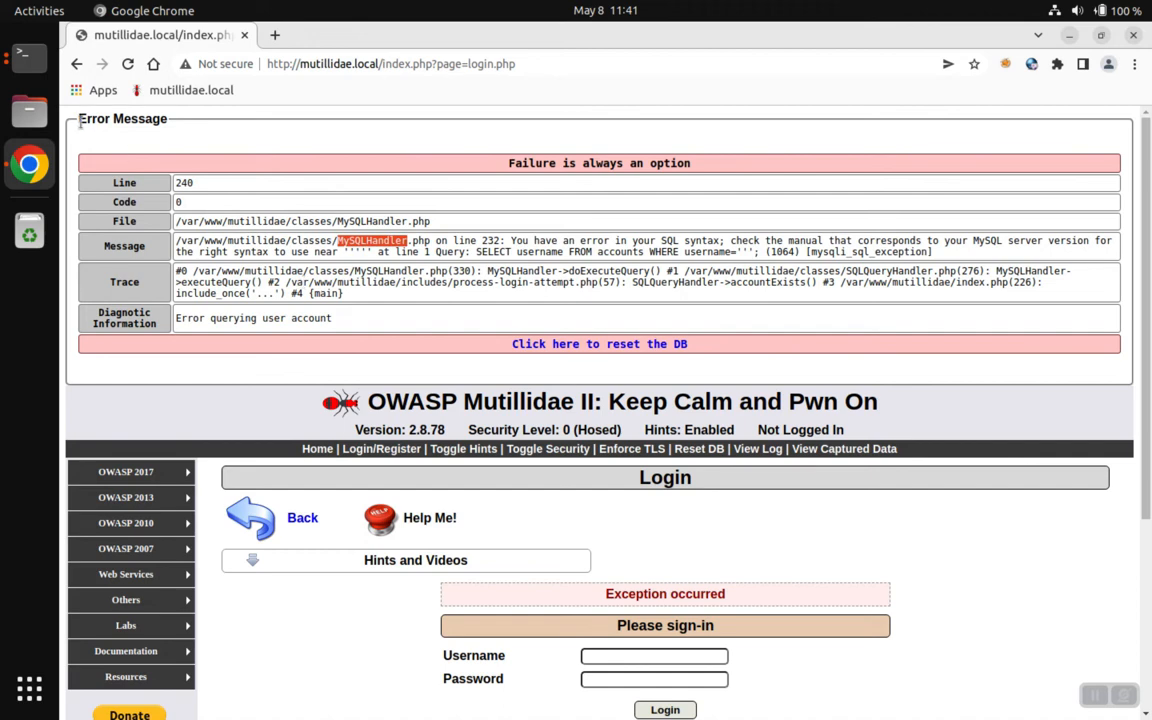
pyautogui.click(78, 62)
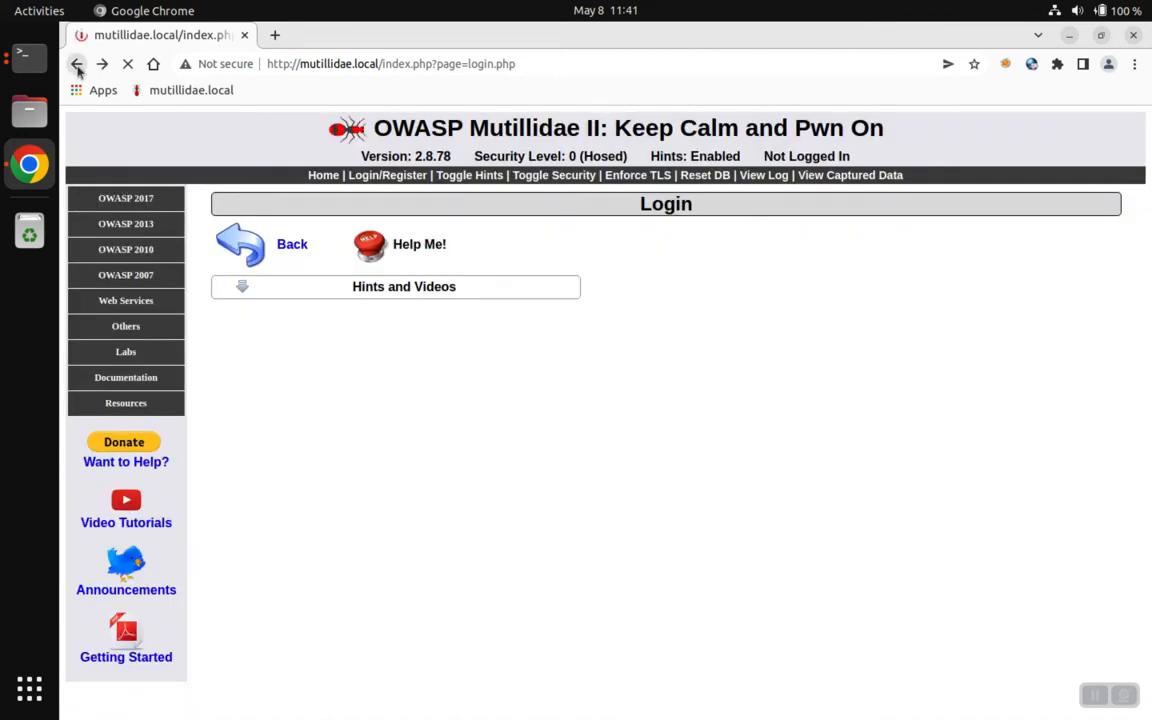
# Back on Lab 47, submit 'The brand of database in use' and see it marked Correct.
pyautogui.click(78, 62)
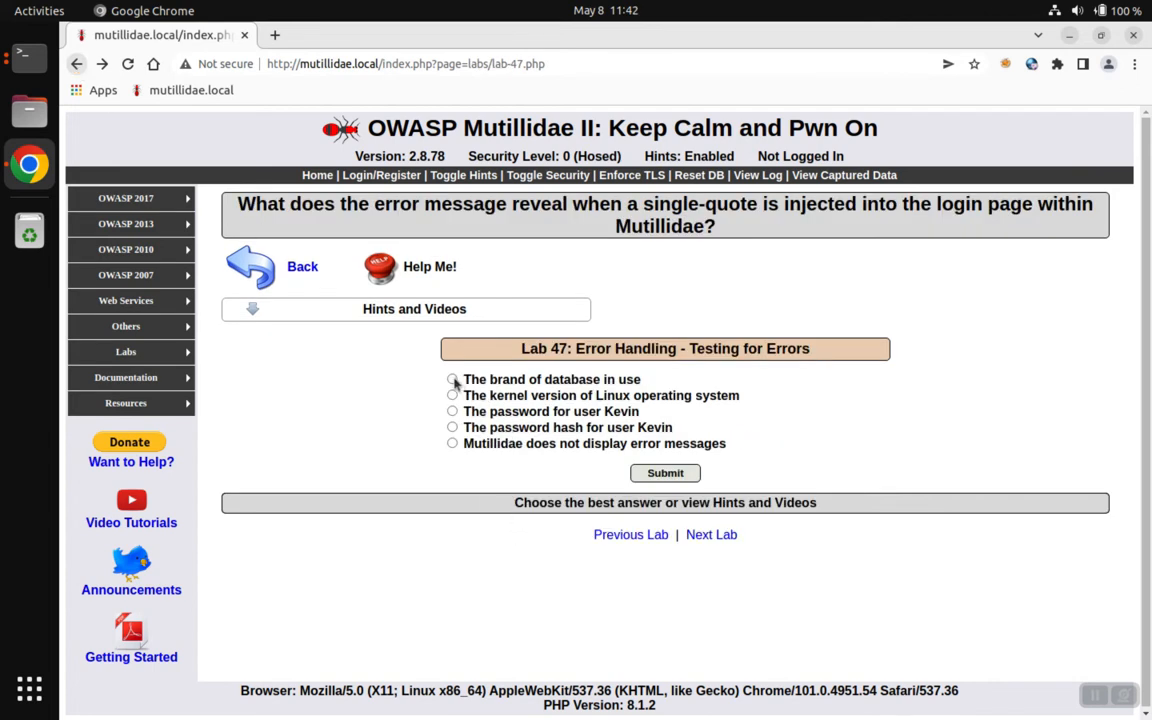
pyautogui.click(452, 380)
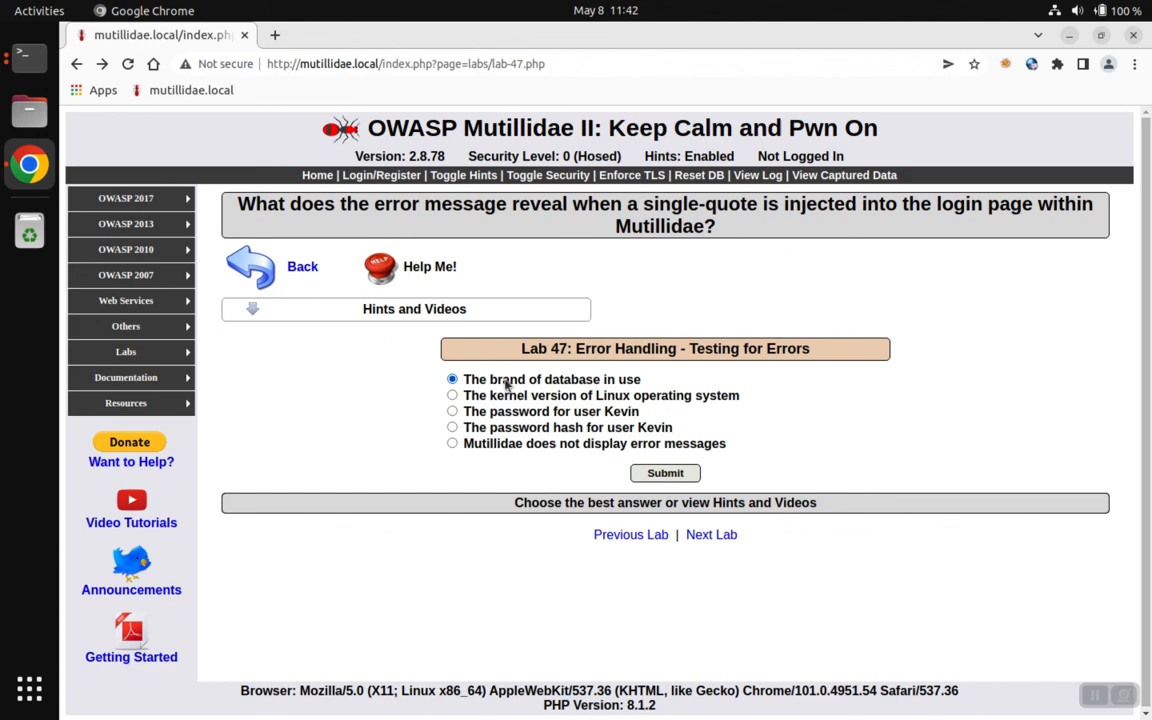
pyautogui.moveTo(656, 462)
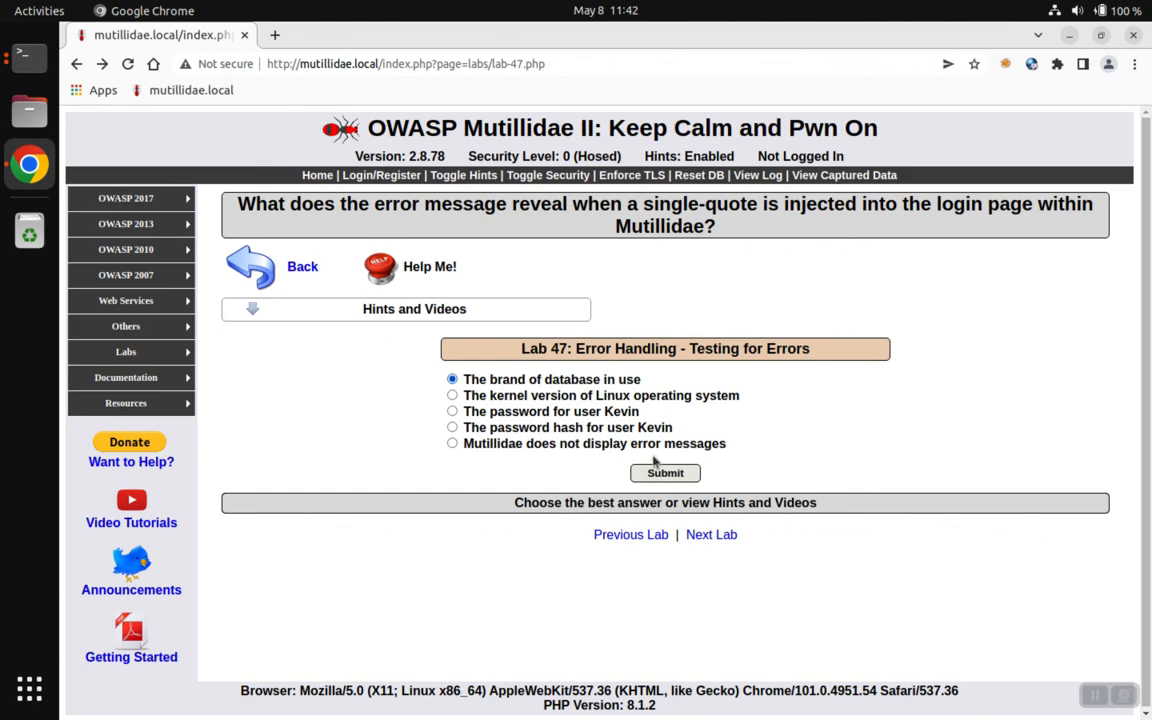
pyautogui.click(664, 472)
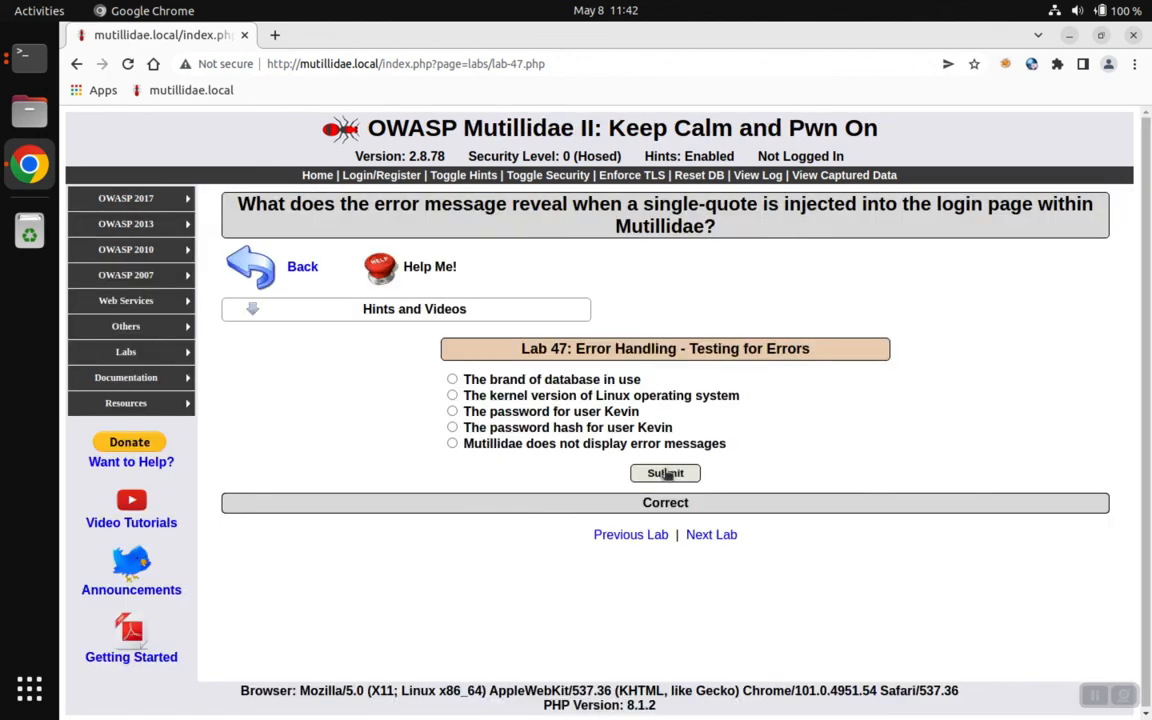
pyautogui.moveTo(850, 38)
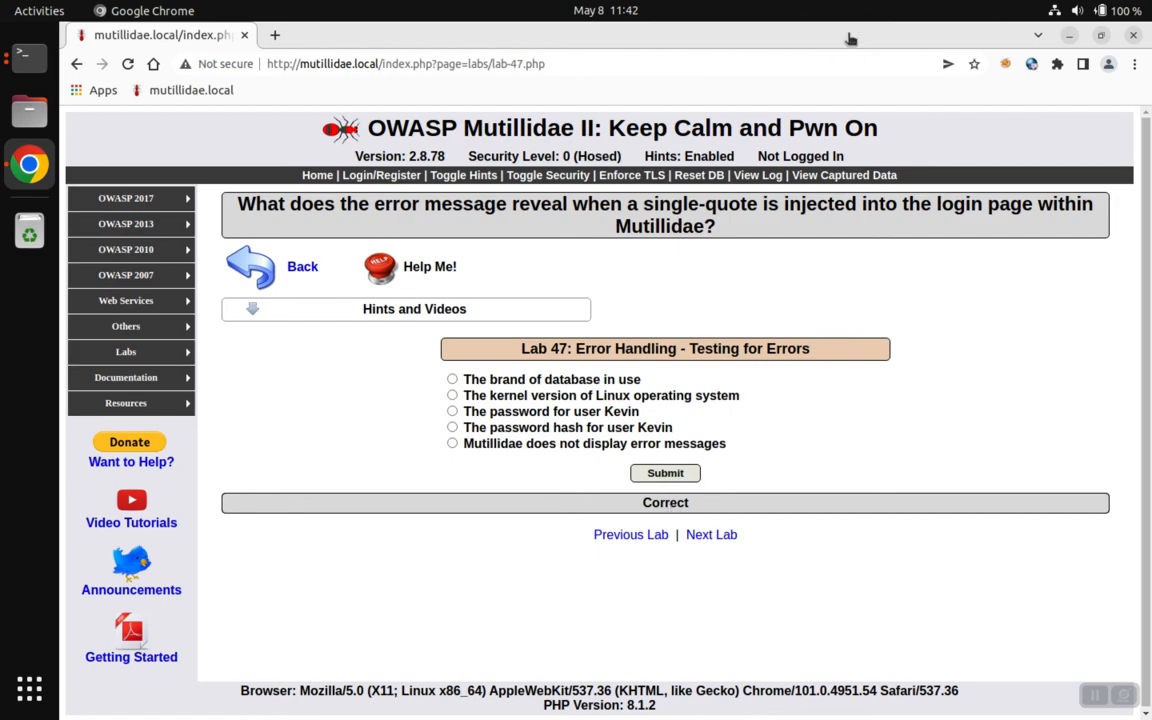